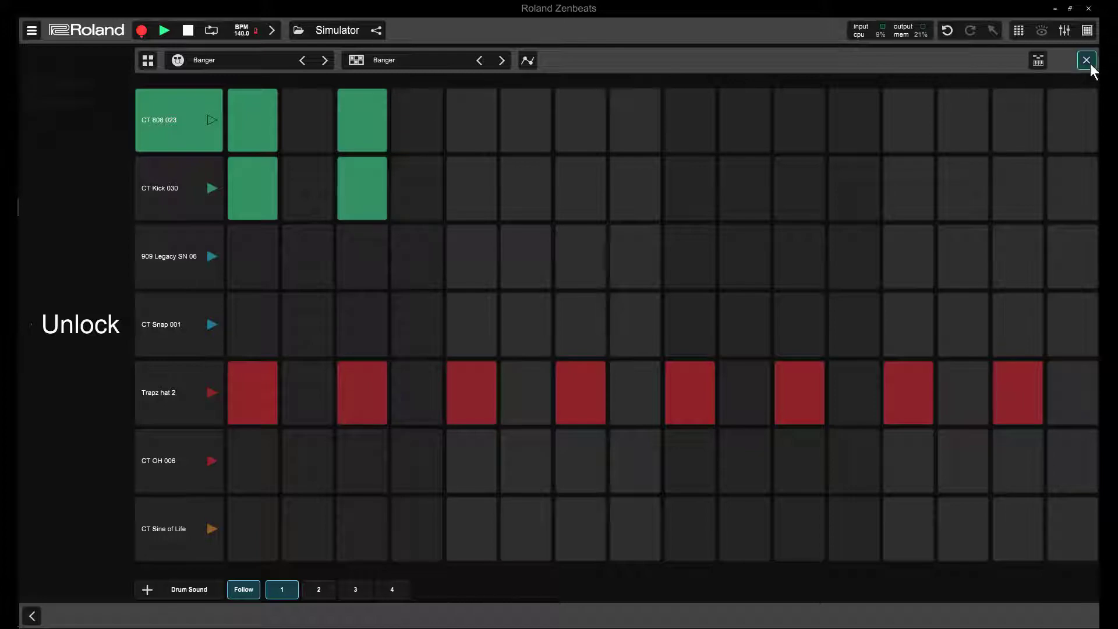
# Step: Close the drum pattern grid to return to the multi-track song timeline
pyautogui.click(1087, 59)
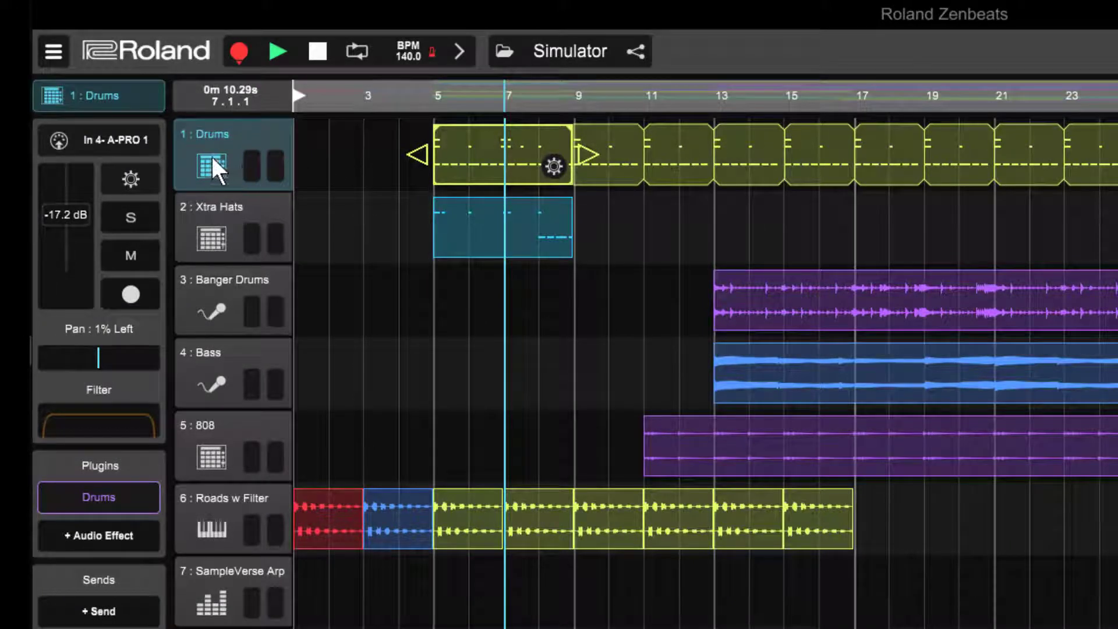
# Step: Freeze the Drums track from its header menu, accepting the save-song prompt
pyautogui.rightClick(217, 168)
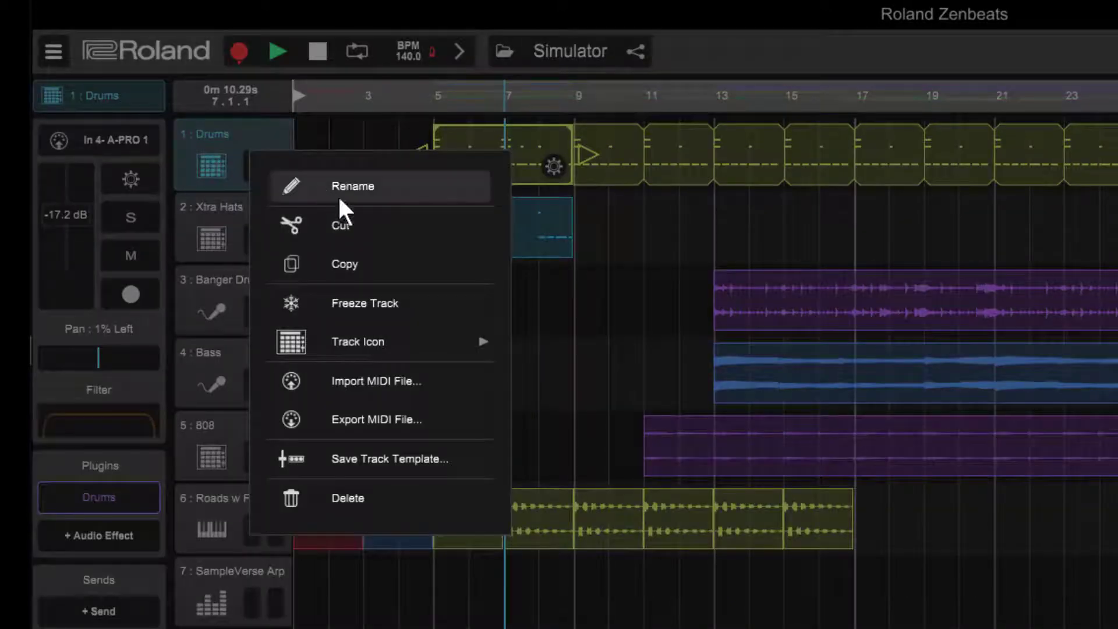
pyautogui.moveTo(396, 312)
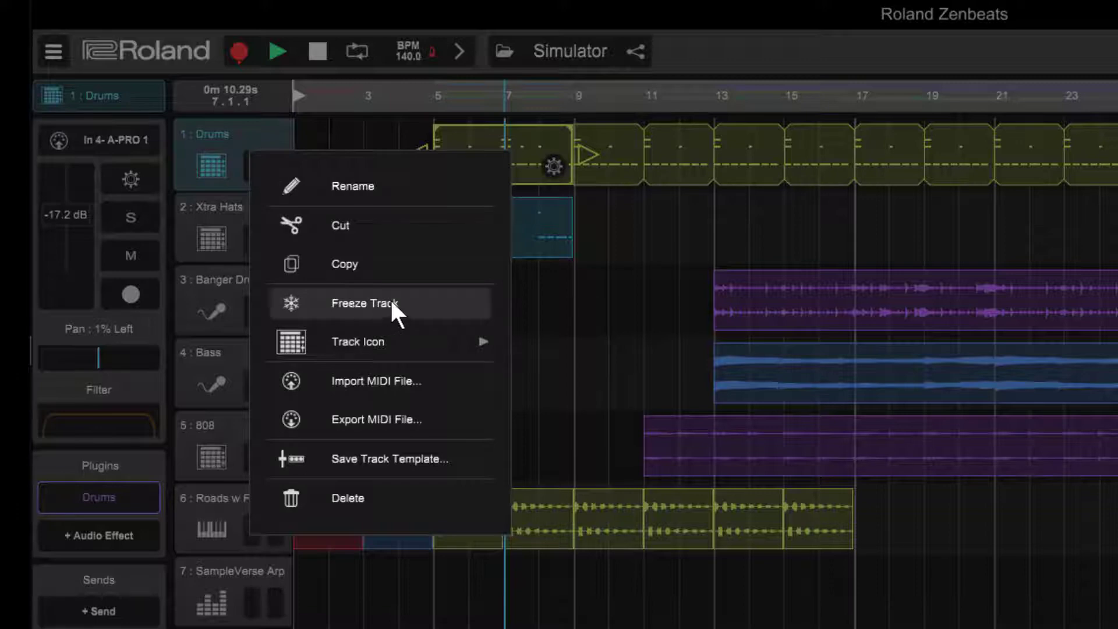
pyautogui.click(365, 303)
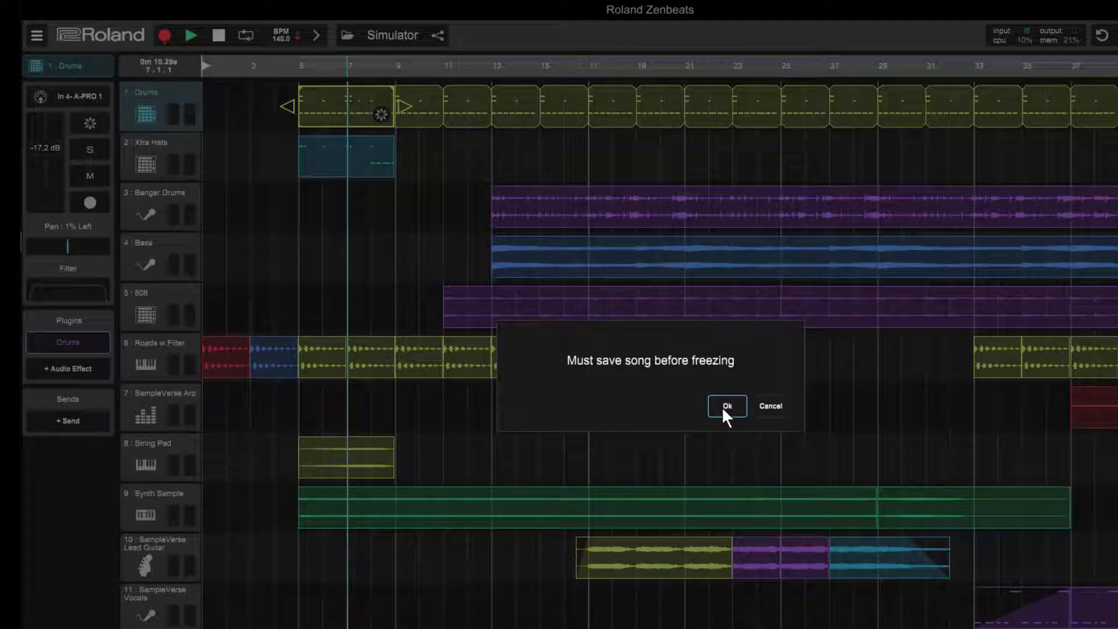
pyautogui.click(725, 405)
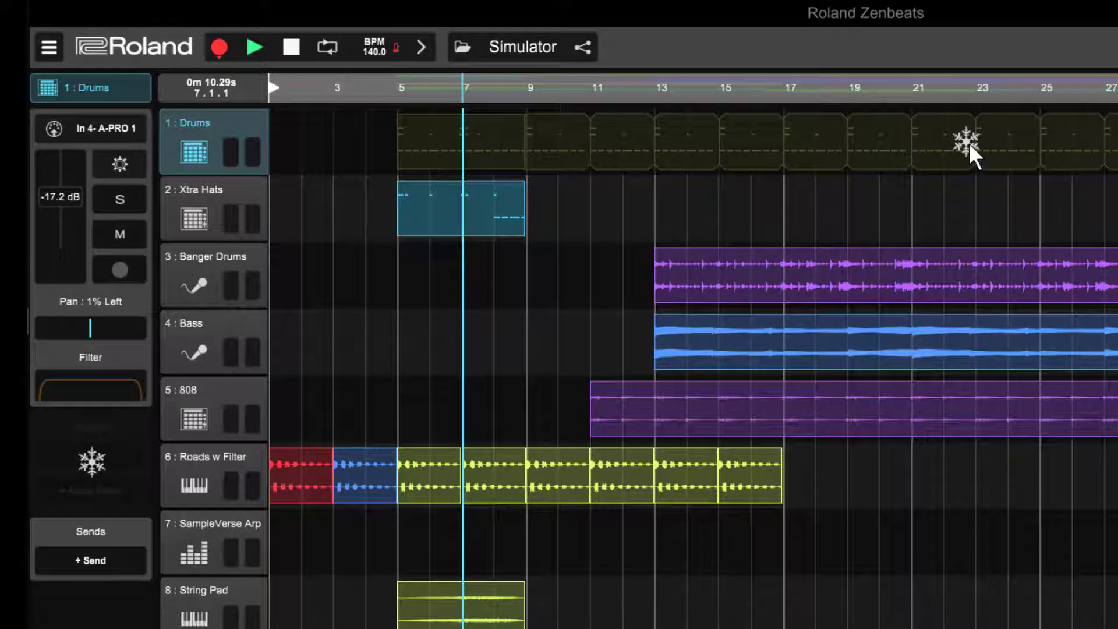
pyautogui.moveTo(139, 389)
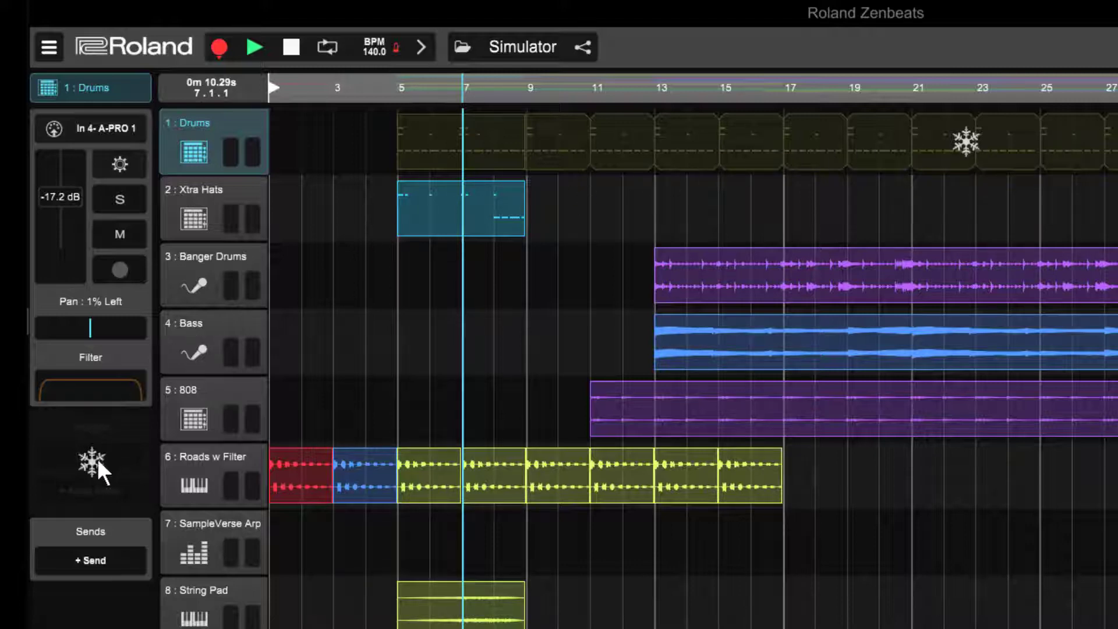
pyautogui.moveTo(98, 460)
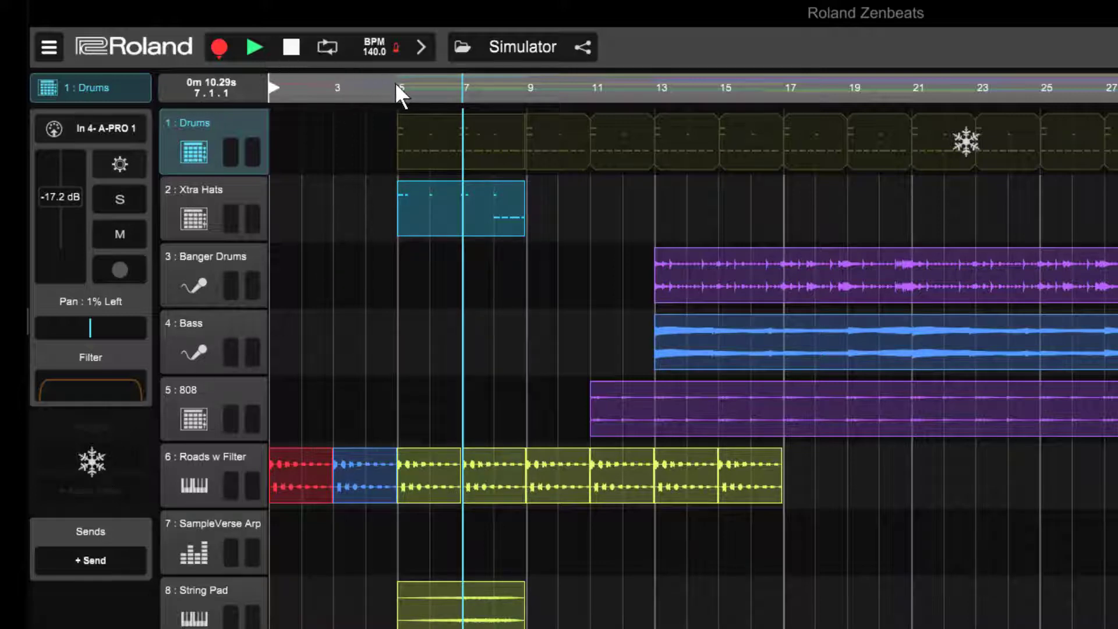
pyautogui.click(400, 87)
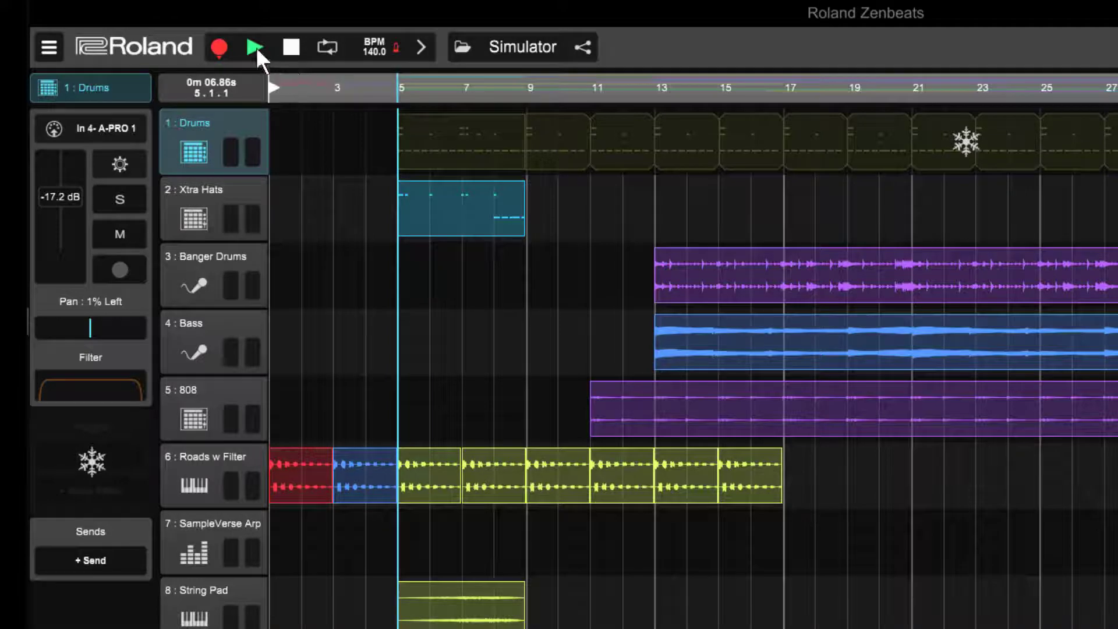
pyautogui.click(255, 47)
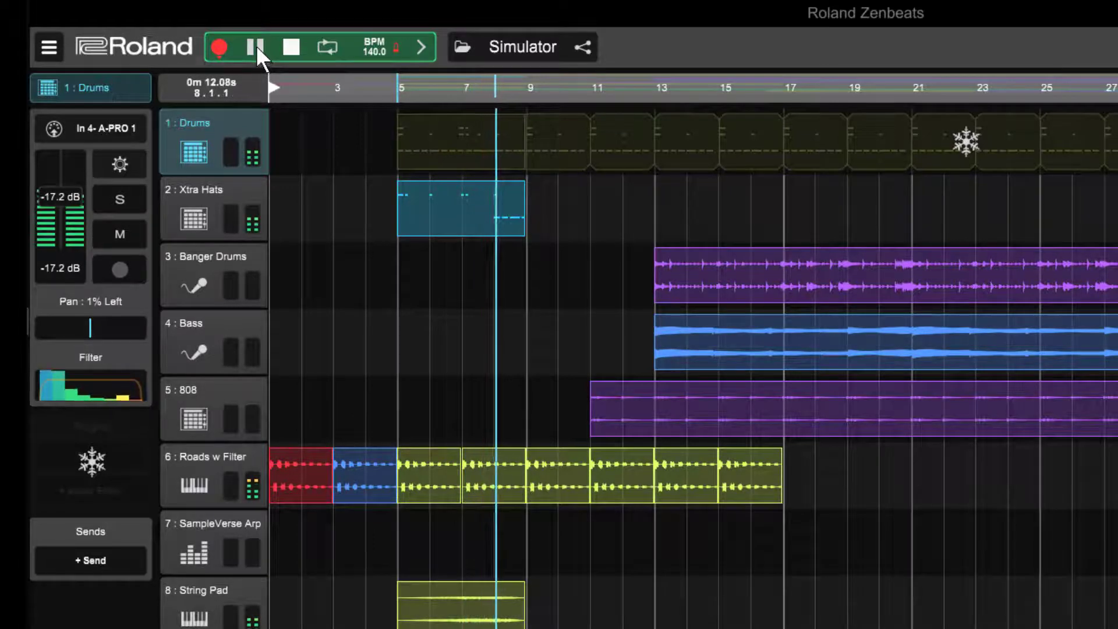
pyautogui.click(290, 46)
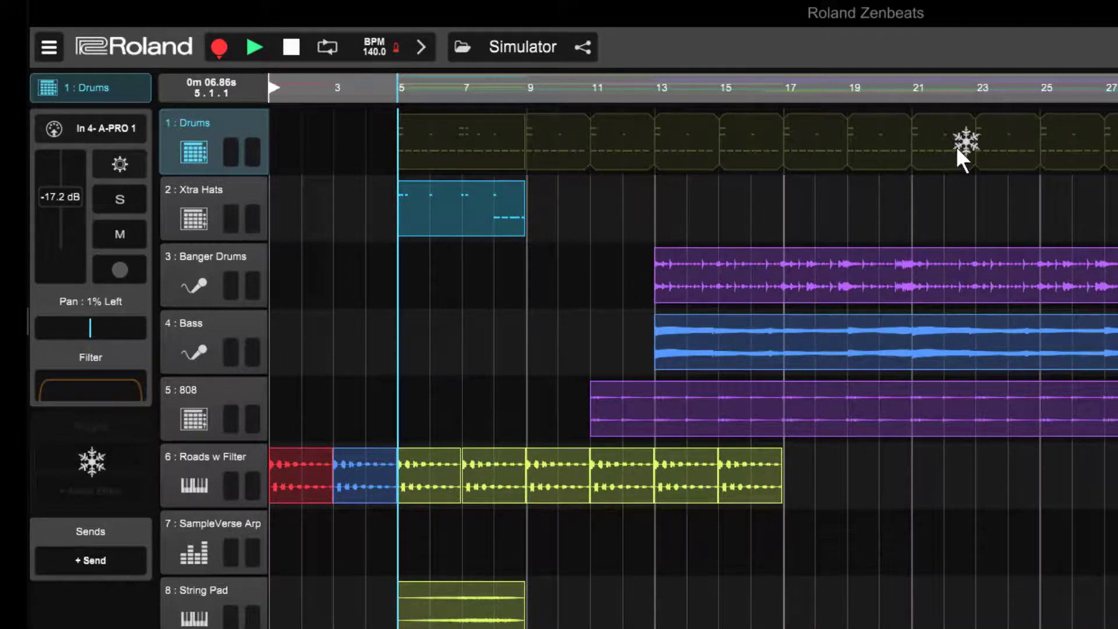
pyautogui.moveTo(325, 151)
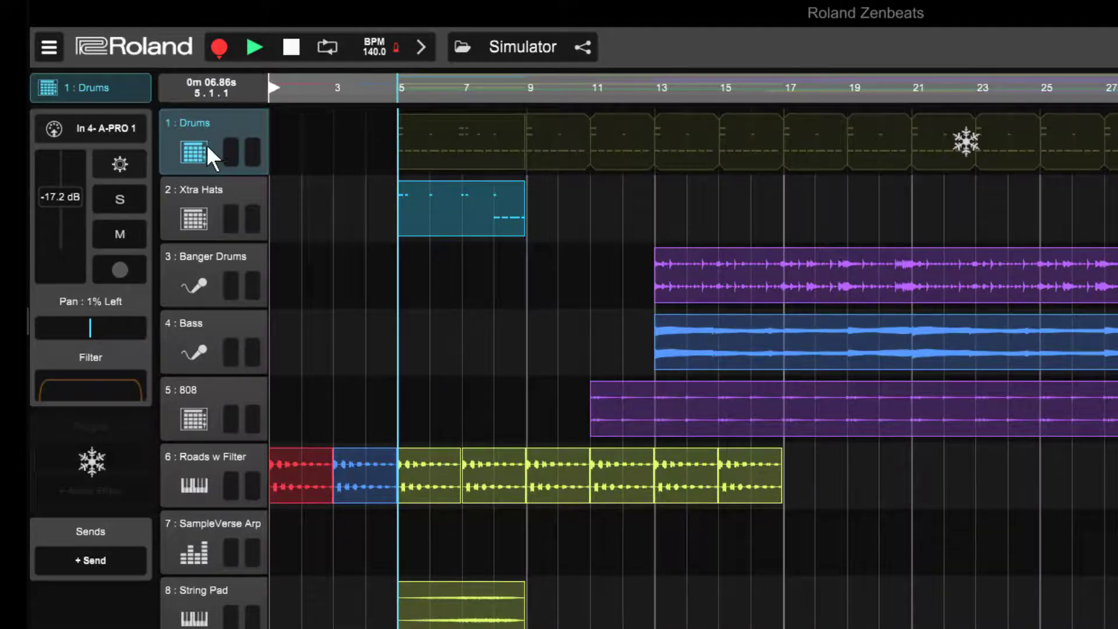
# Step: Unfreeze the Drums track from its header menu so its clips show normally
pyautogui.rightClick(191, 140)
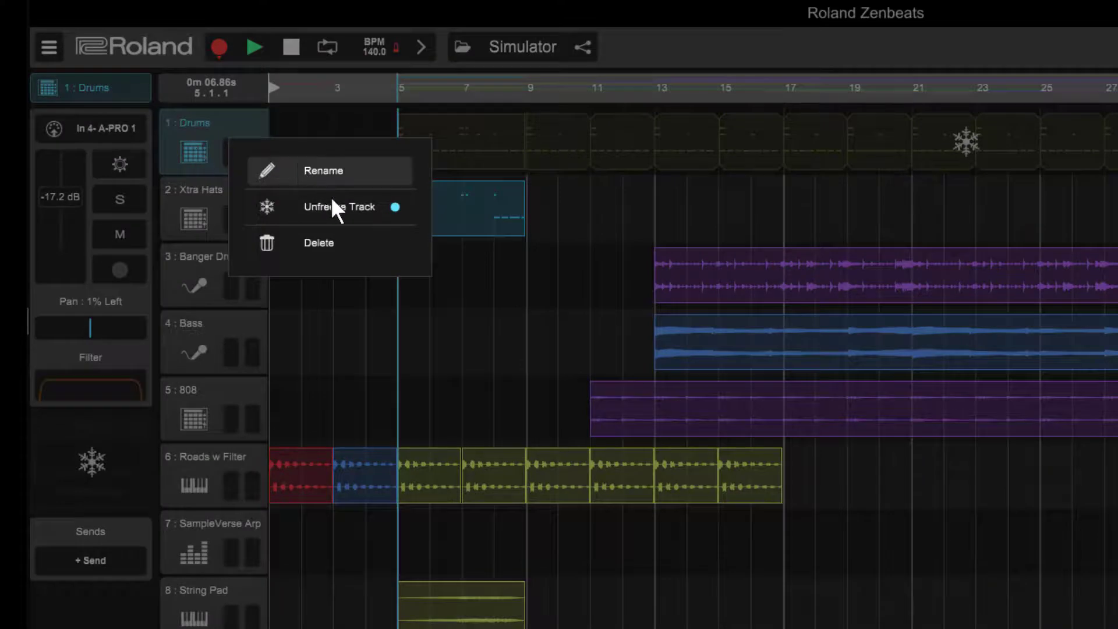
pyautogui.click(340, 208)
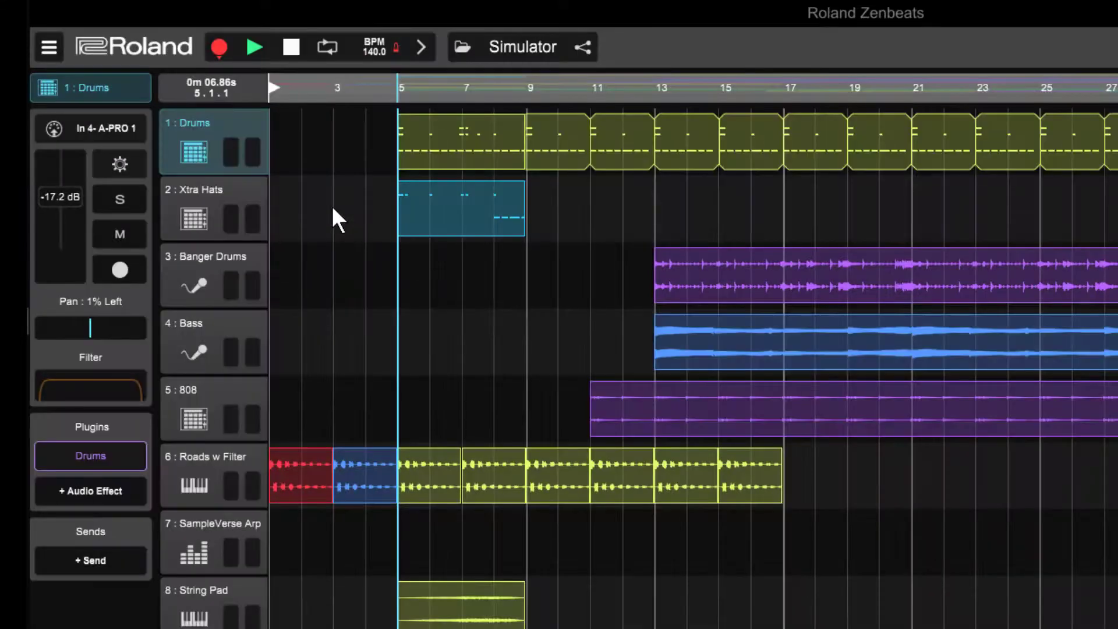